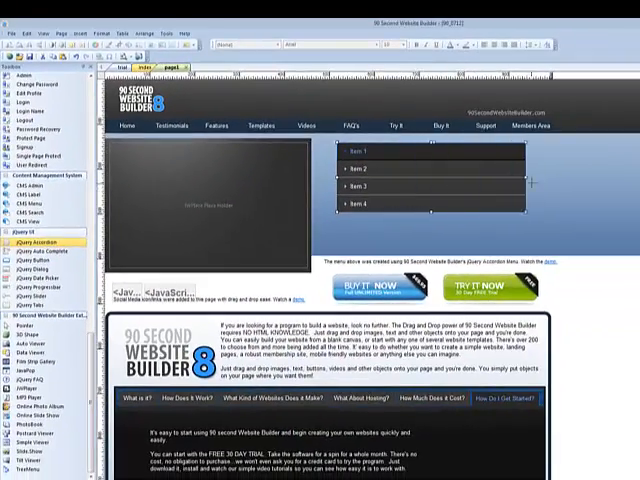
Expand the accordion's Item 3, Item 2 and Item 1 sections in turn, leaving Item 1 open
{"action": "left_click", "coordinate": [364, 152]}
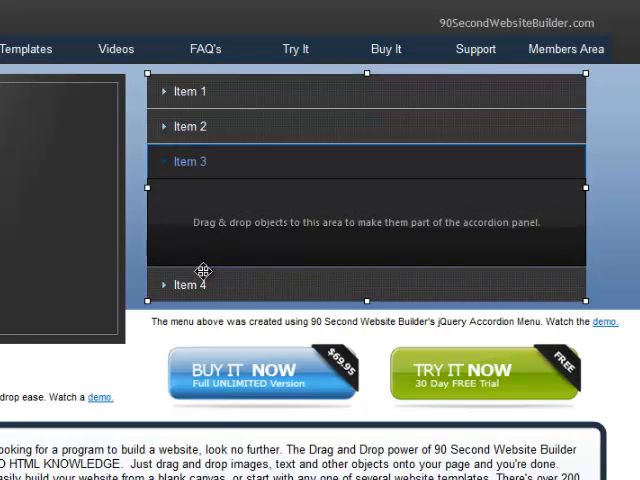
{"action": "left_click", "coordinate": [196, 92]}
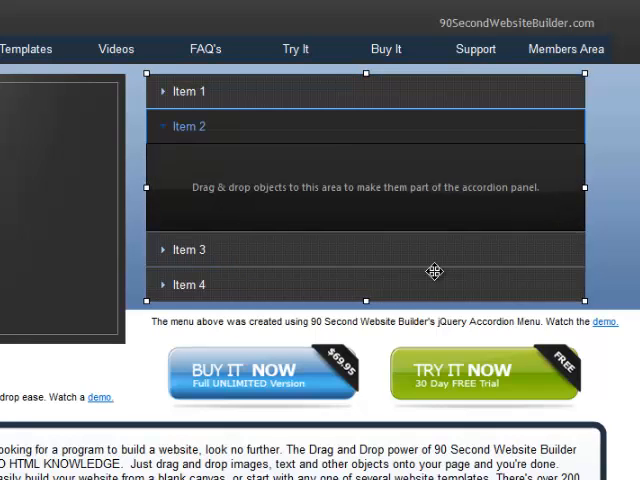
{"action": "mouse_move", "coordinate": [218, 92]}
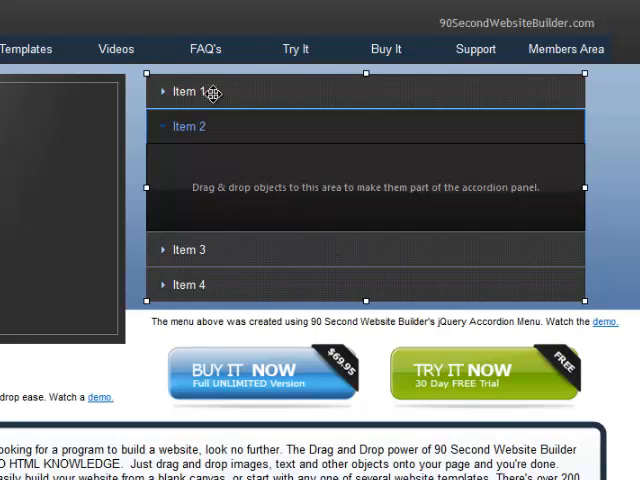
{"action": "left_click", "coordinate": [188, 92]}
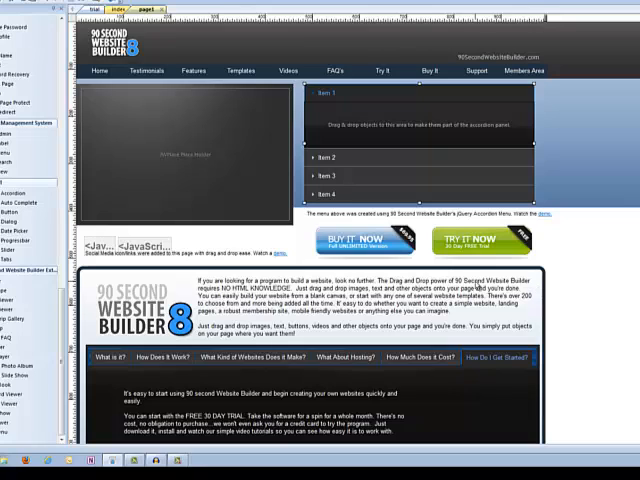
{"action": "mouse_move", "coordinate": [478, 284]}
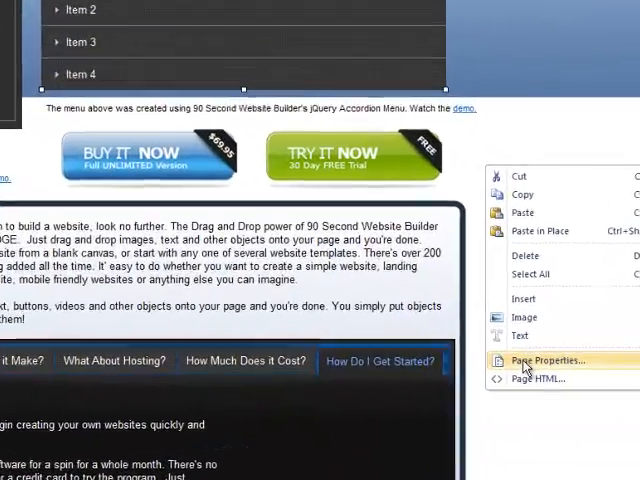
Pick a jQuery theme in the page's Style properties and confirm it
{"action": "left_click", "coordinate": [548, 360]}
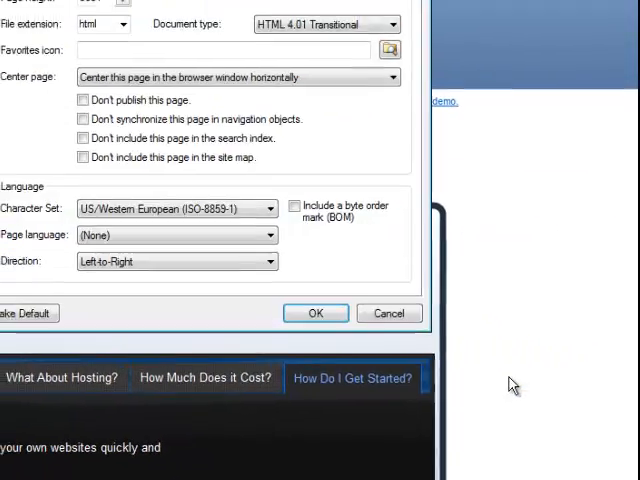
{"action": "left_click", "coordinate": [128, 56]}
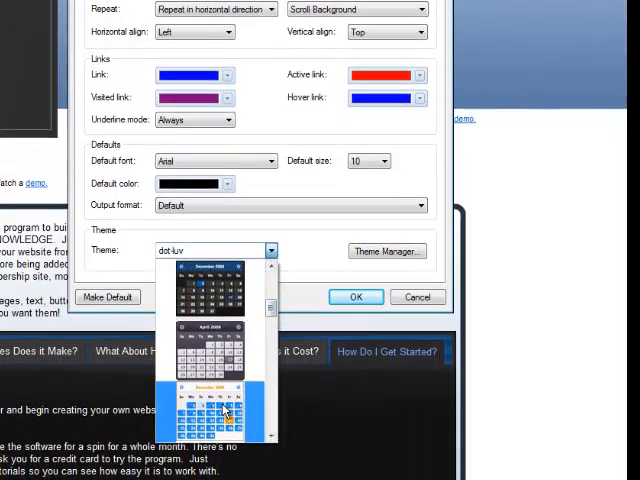
{"action": "left_click", "coordinate": [218, 420]}
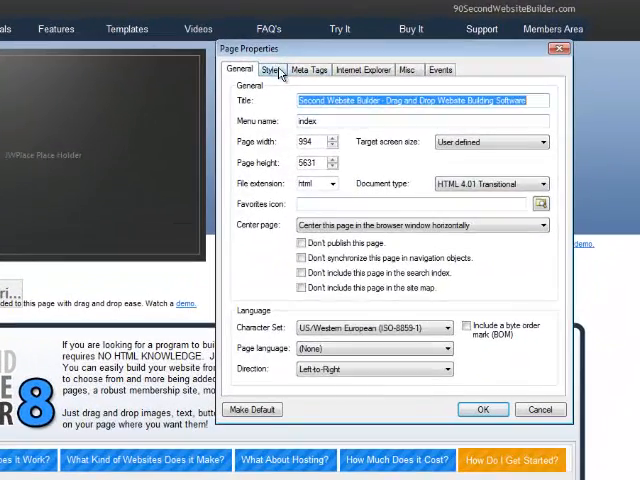
{"action": "left_click", "coordinate": [284, 70]}
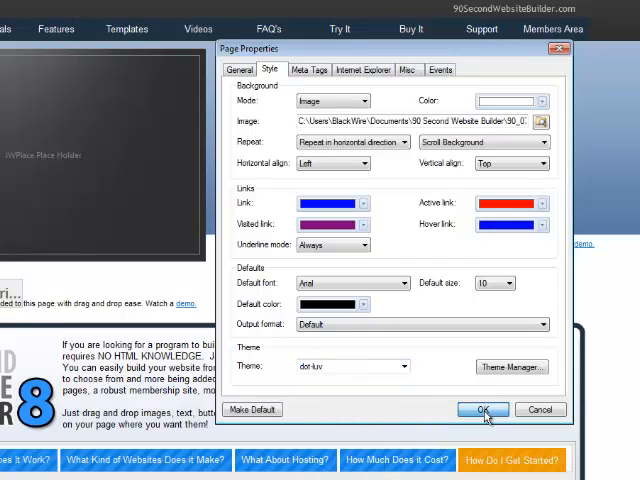
{"action": "left_click", "coordinate": [482, 408]}
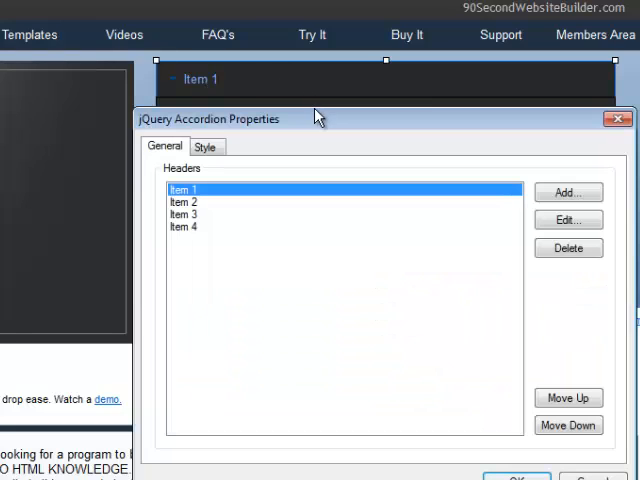
{"action": "mouse_move", "coordinate": [468, 216]}
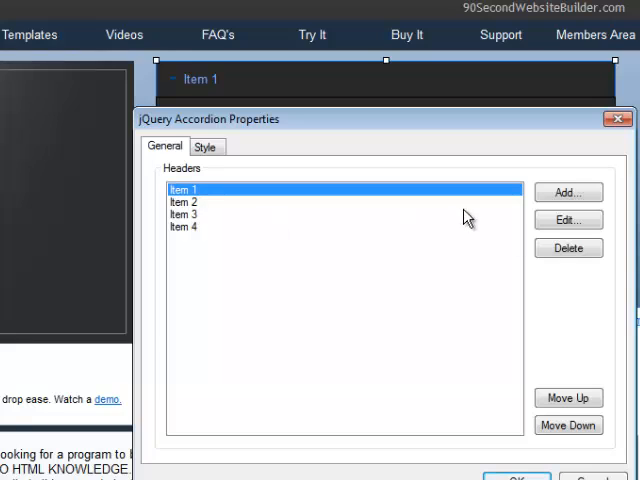
{"action": "mouse_move", "coordinate": [568, 220]}
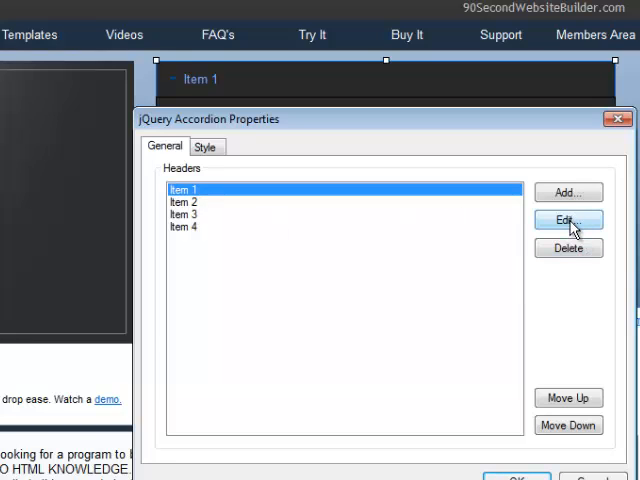
Rename the headers to Drag and Drop Easy, See How It Works, Try It Free and Contact Us
{"action": "left_click", "coordinate": [568, 220]}
{"action": "type", "text": "Drag and Drop Easy"}
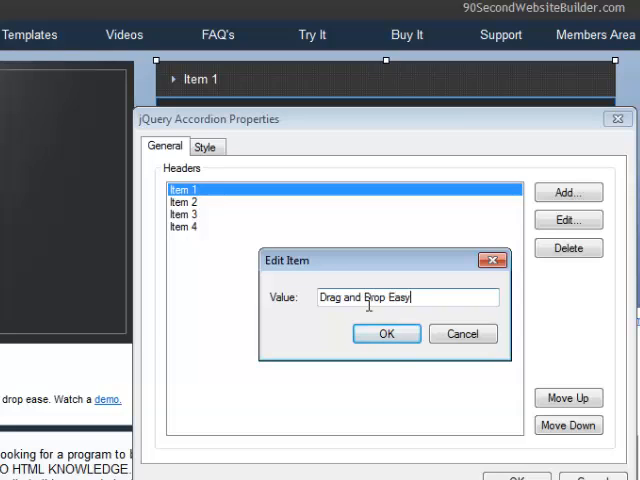
{"action": "left_click", "coordinate": [386, 332]}
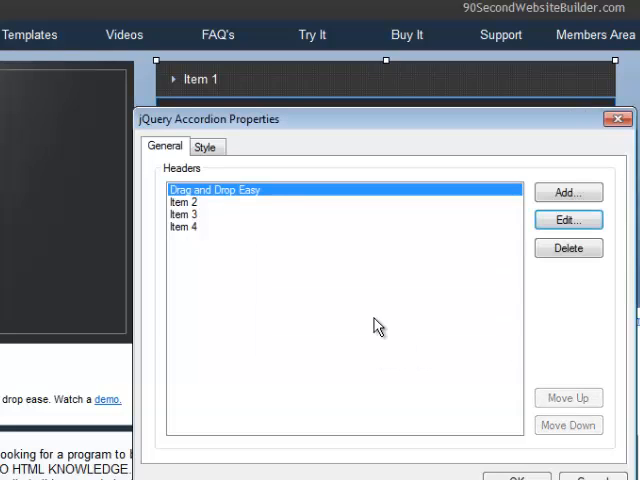
{"action": "left_click", "coordinate": [184, 200]}
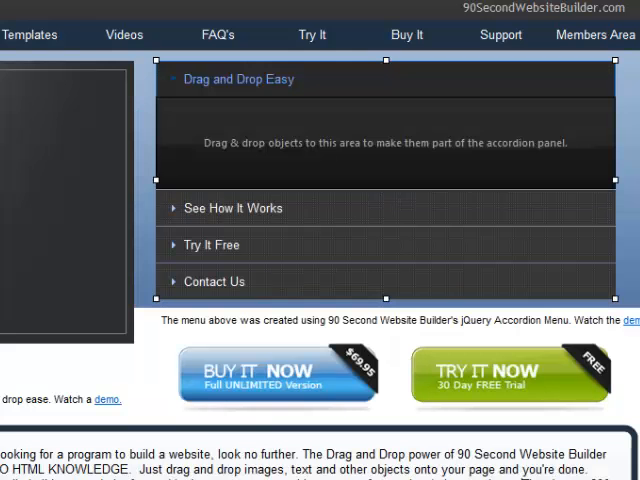
{"action": "left_click", "coordinate": [232, 208]}
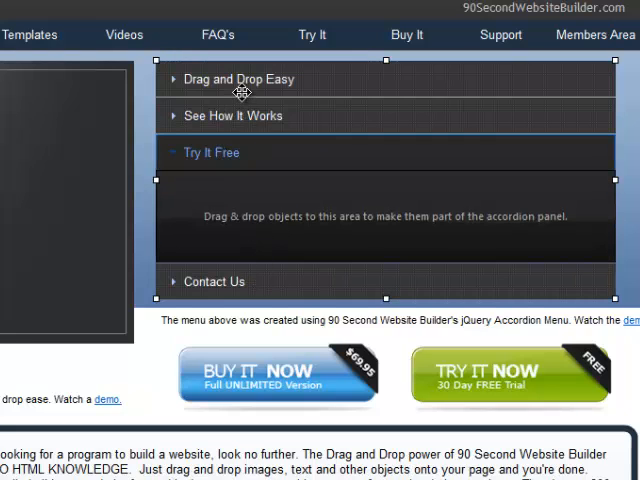
{"action": "left_click", "coordinate": [238, 80]}
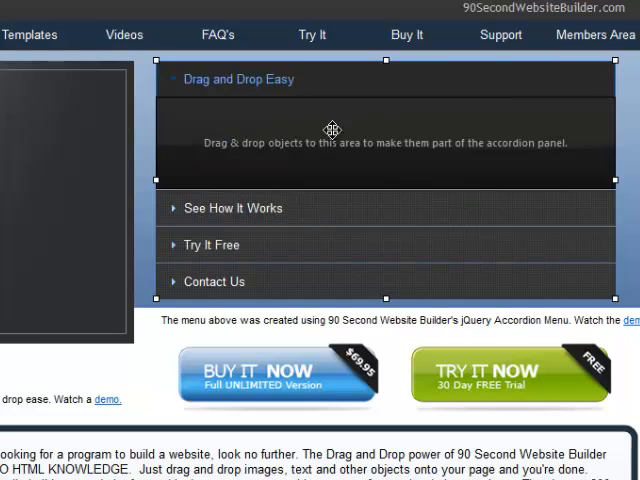
{"action": "mouse_move", "coordinate": [324, 166]}
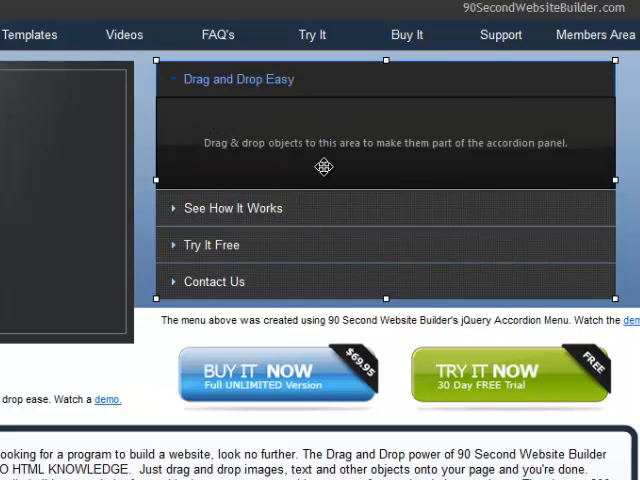
{"action": "mouse_move", "coordinate": [248, 138]}
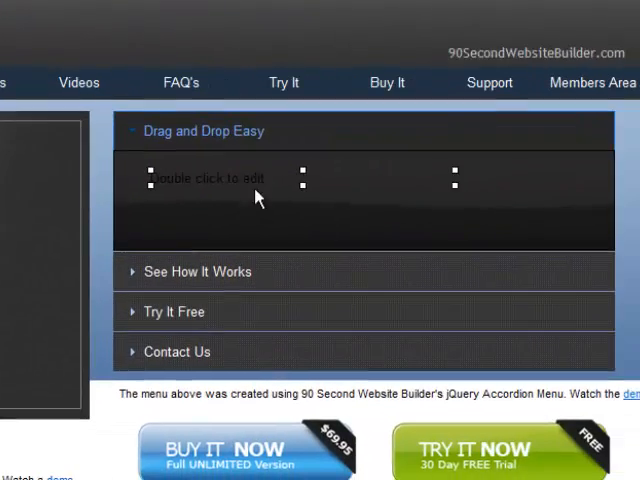
Add a white descriptive paragraph with a Watch the Intro Video link and an image to Drag and Drop Easy
{"action": "double_click", "coordinate": [204, 178]}
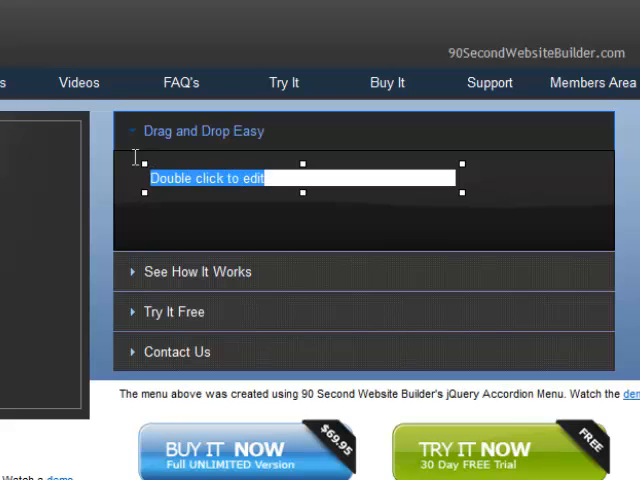
{"action": "mouse_move", "coordinate": [364, 144]}
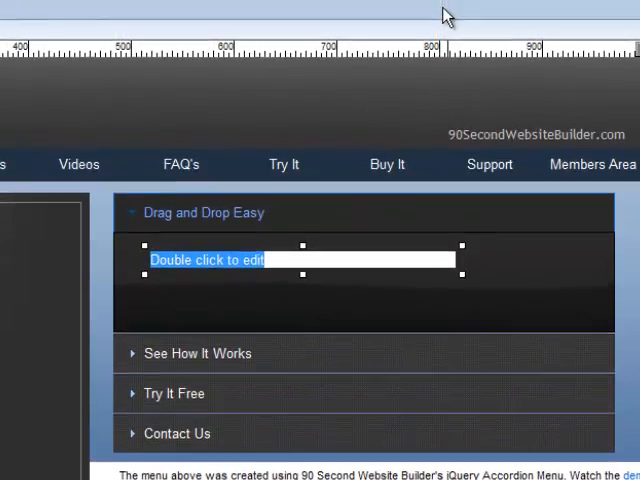
{"action": "left_click", "coordinate": [406, 60]}
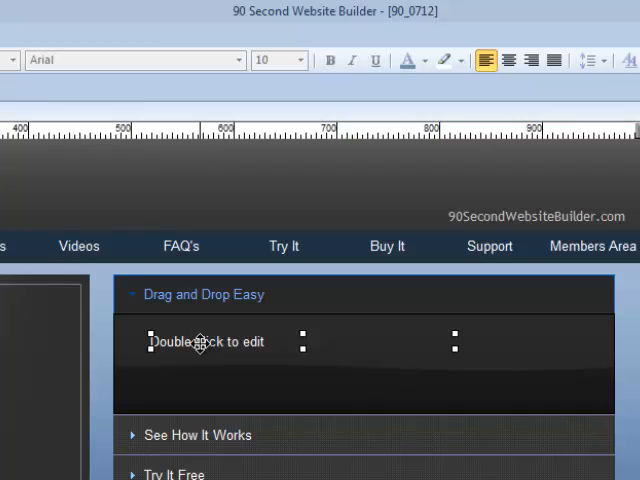
{"action": "mouse_move", "coordinate": [204, 338]}
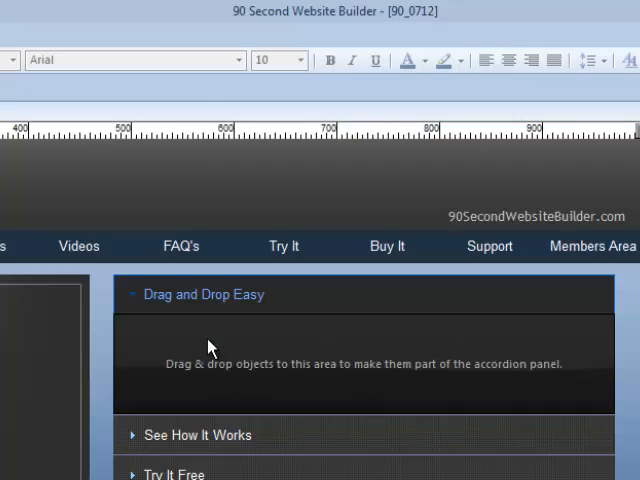
{"action": "left_click", "coordinate": [492, 60]}
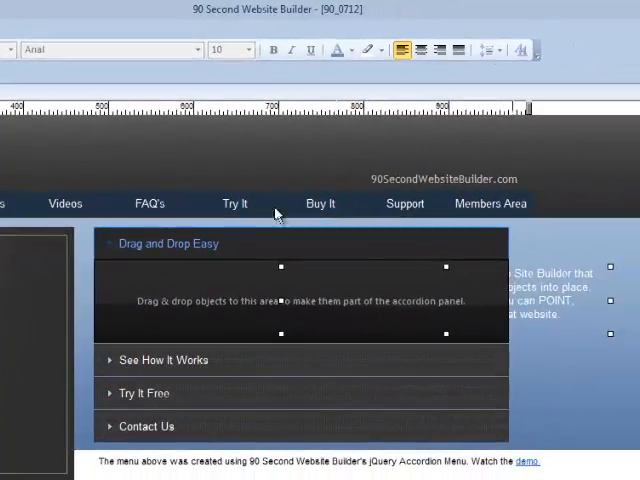
{"action": "left_click", "coordinate": [64, 28]}
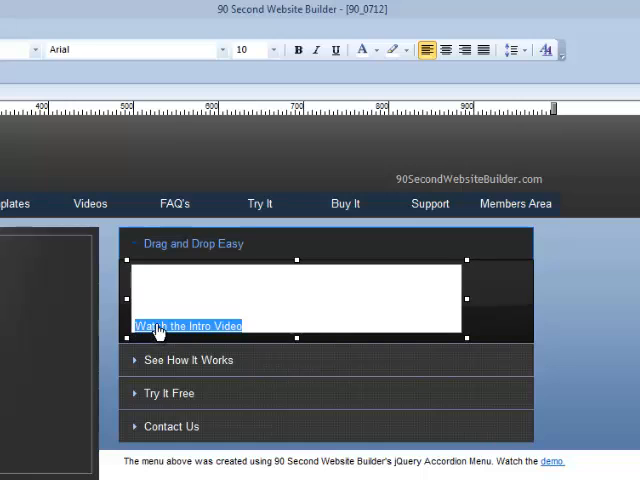
{"action": "right_click", "coordinate": [158, 326]}
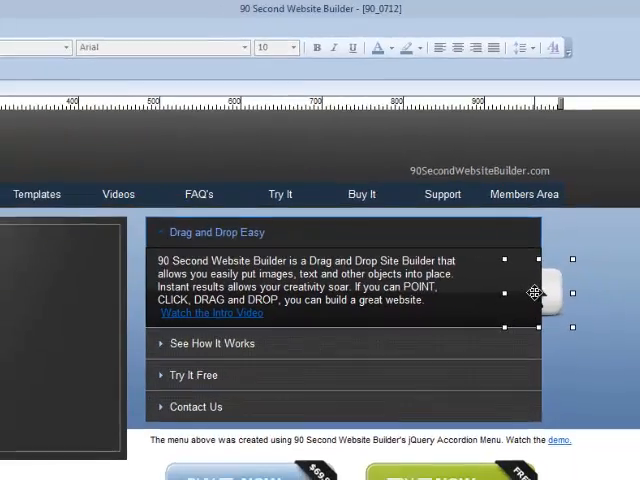
{"action": "left_click", "coordinate": [12, 18]}
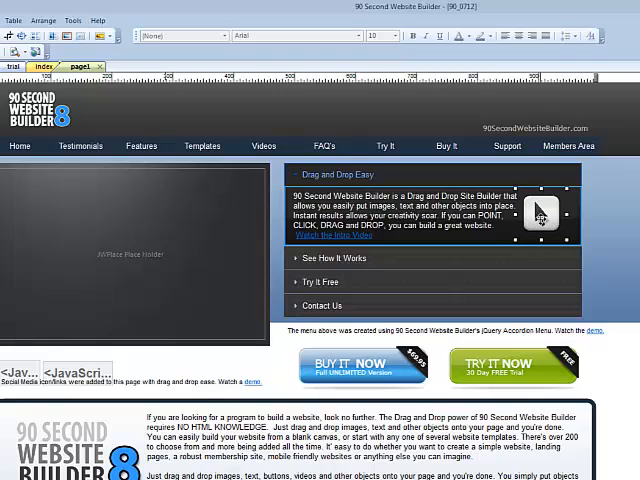
{"action": "mouse_move", "coordinate": [540, 212]}
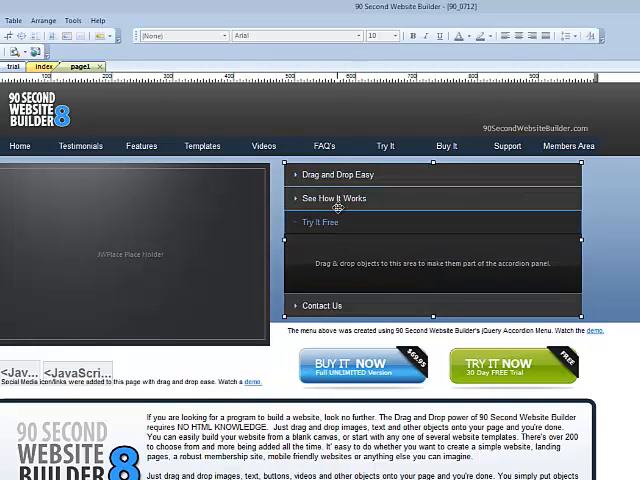
Preview the page and open See How It Works, another section and Drag and Drop Easy
{"action": "left_click", "coordinate": [330, 174]}
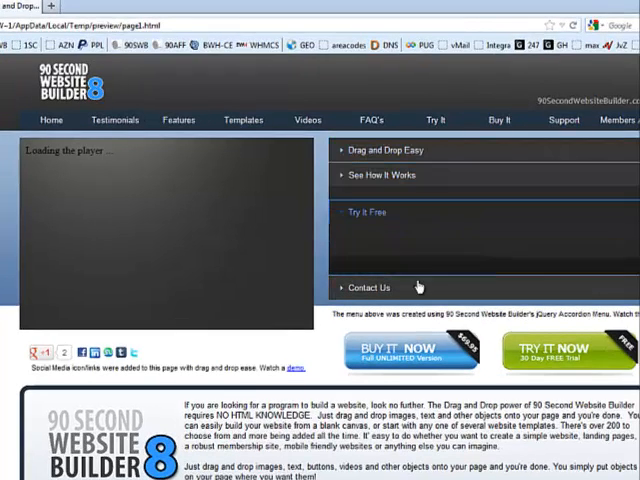
{"action": "left_click", "coordinate": [384, 152]}
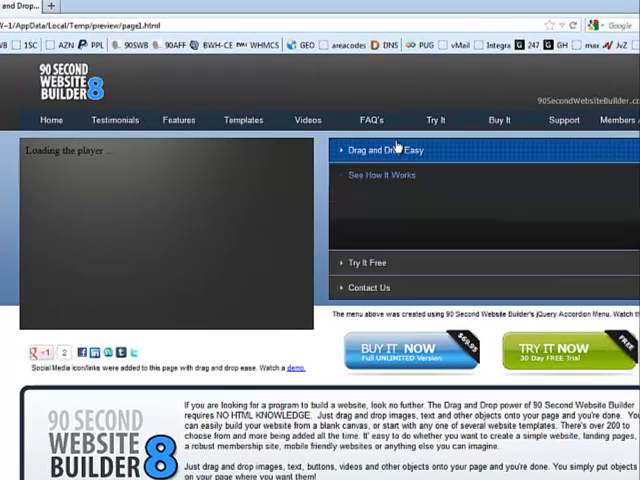
{"action": "left_click", "coordinate": [390, 150]}
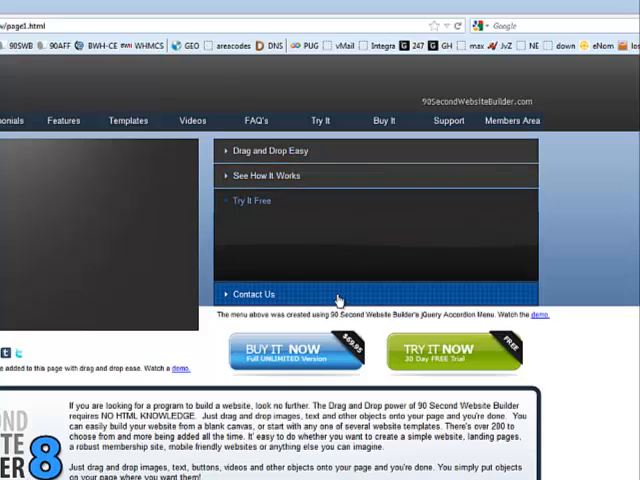
Open See How It Works, then reopen Drag and Drop Easy showing its text, link and image
{"action": "left_click", "coordinate": [268, 150]}
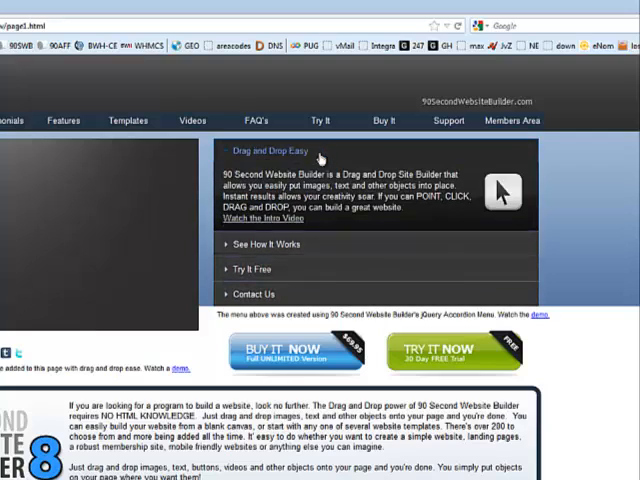
{"action": "scroll", "scroll_direction": "down", "scroll_amount": 3}
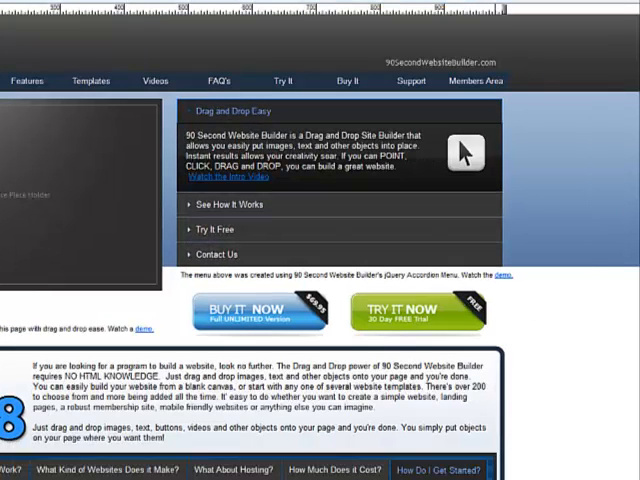
{"action": "mouse_move", "coordinate": [404, 208]}
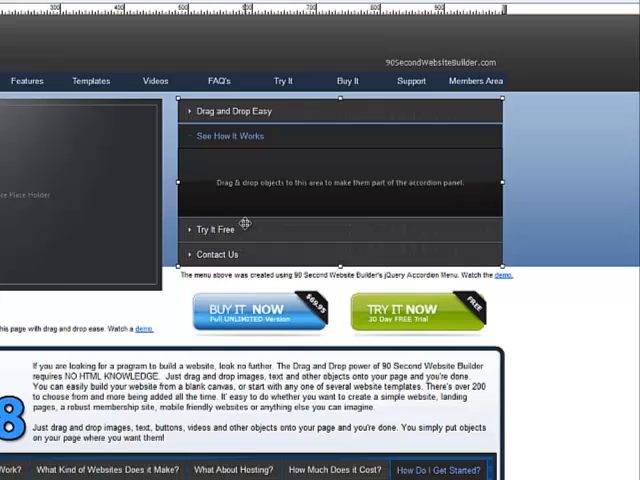
{"action": "mouse_move", "coordinate": [308, 194]}
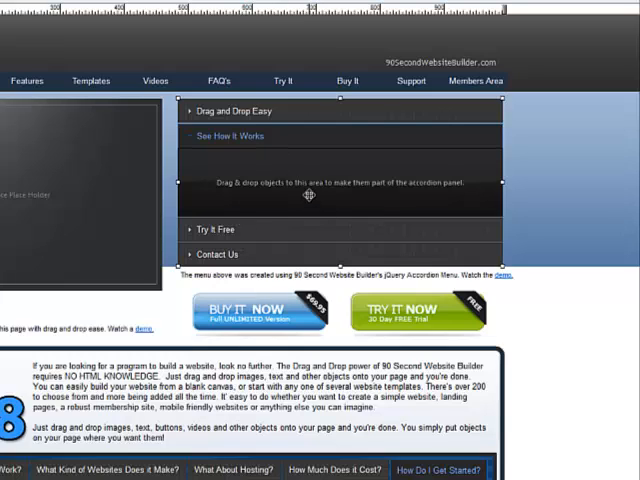
{"action": "left_click", "coordinate": [230, 110]}
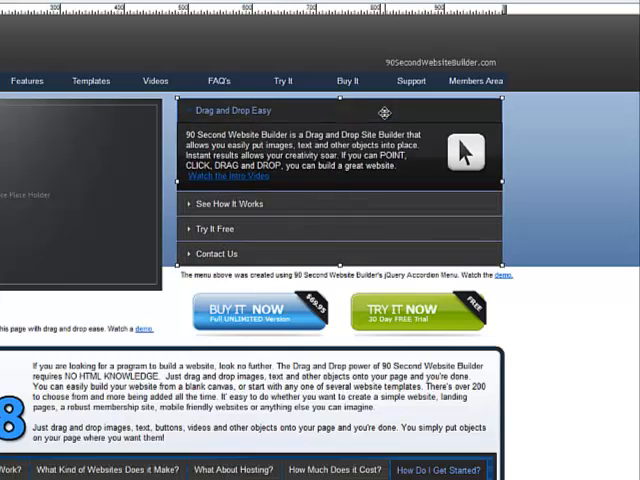